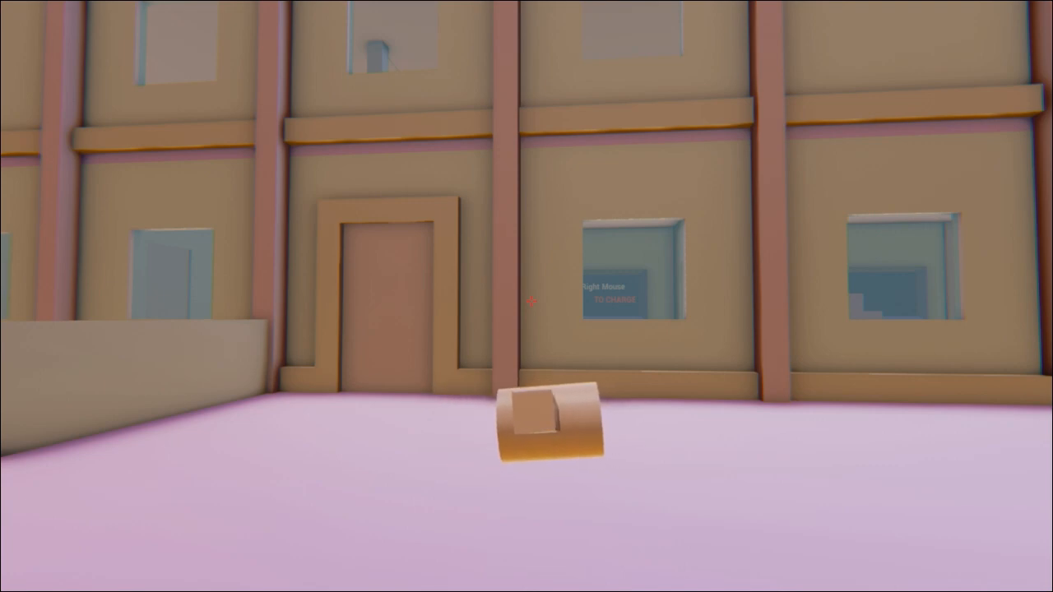
{"action": "mouse_move", "coordinate": [526, 296]}
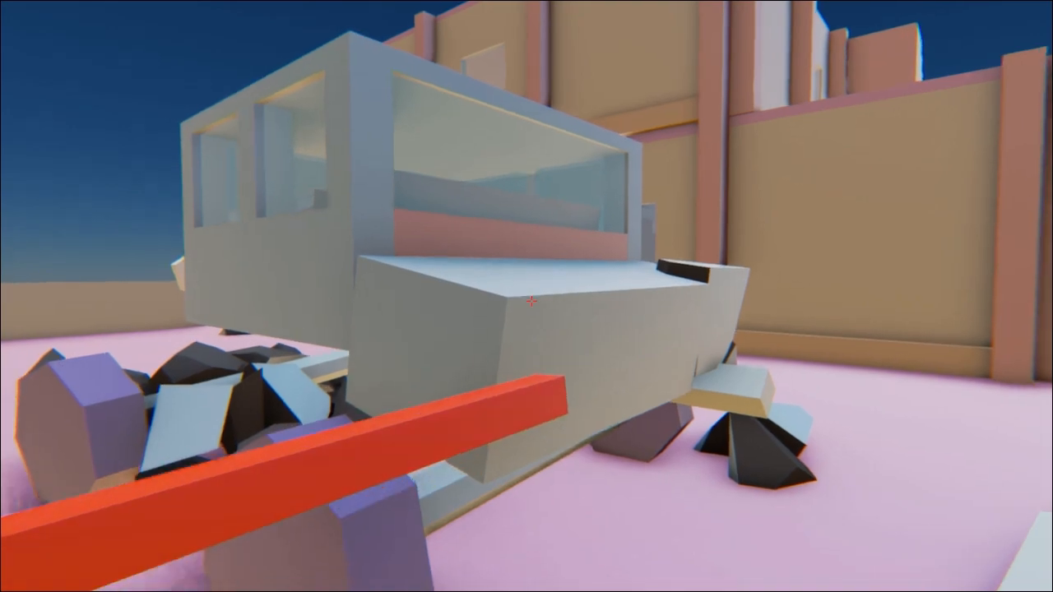
{"action": "mouse_move", "coordinate": [526, 296]}
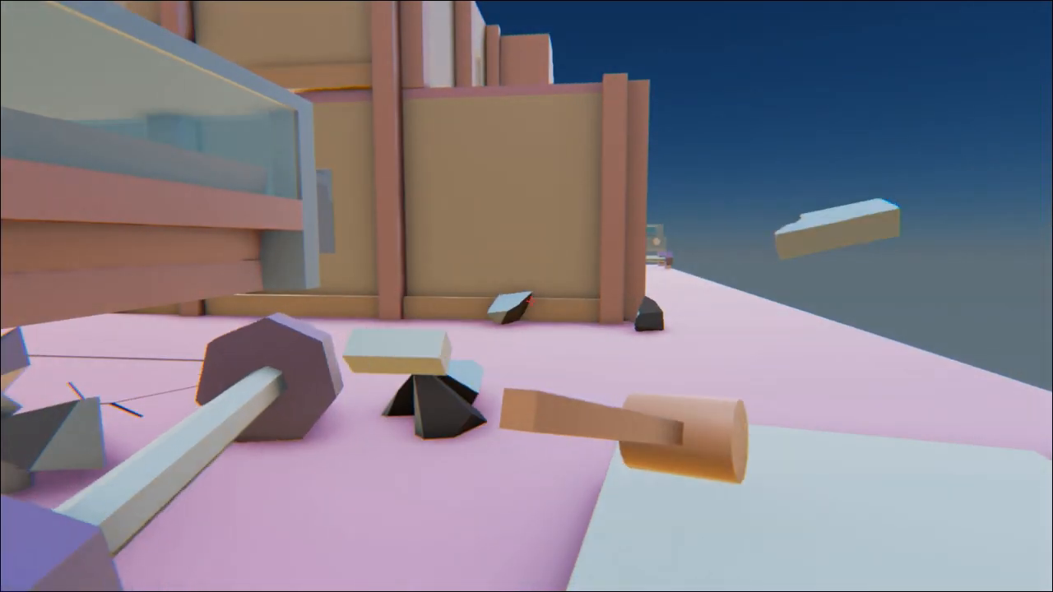
{"action": "mouse_move", "coordinate": [527, 296]}
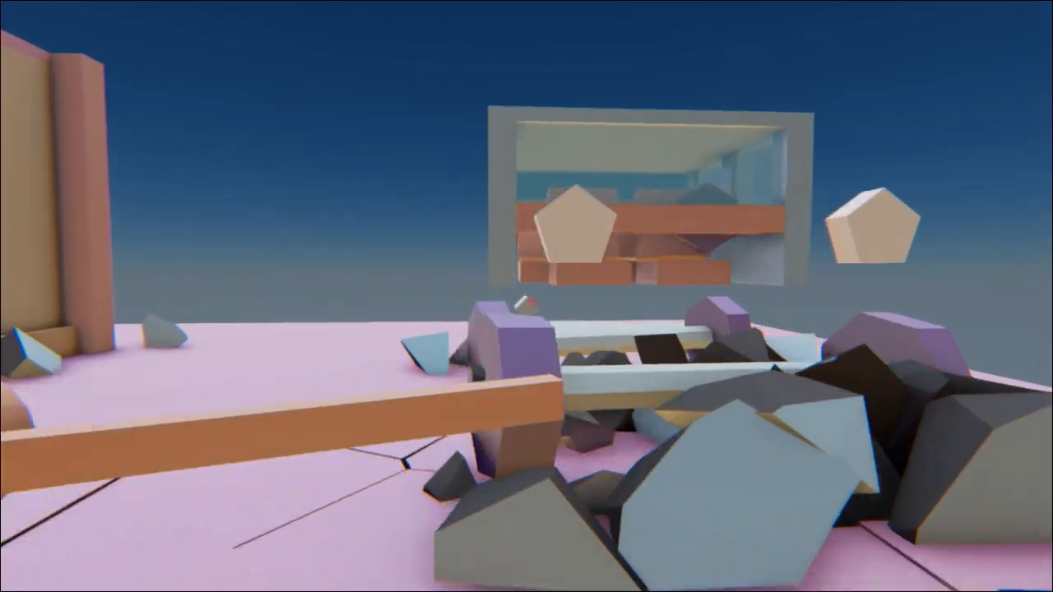
{"action": "mouse_move", "coordinate": [527, 296]}
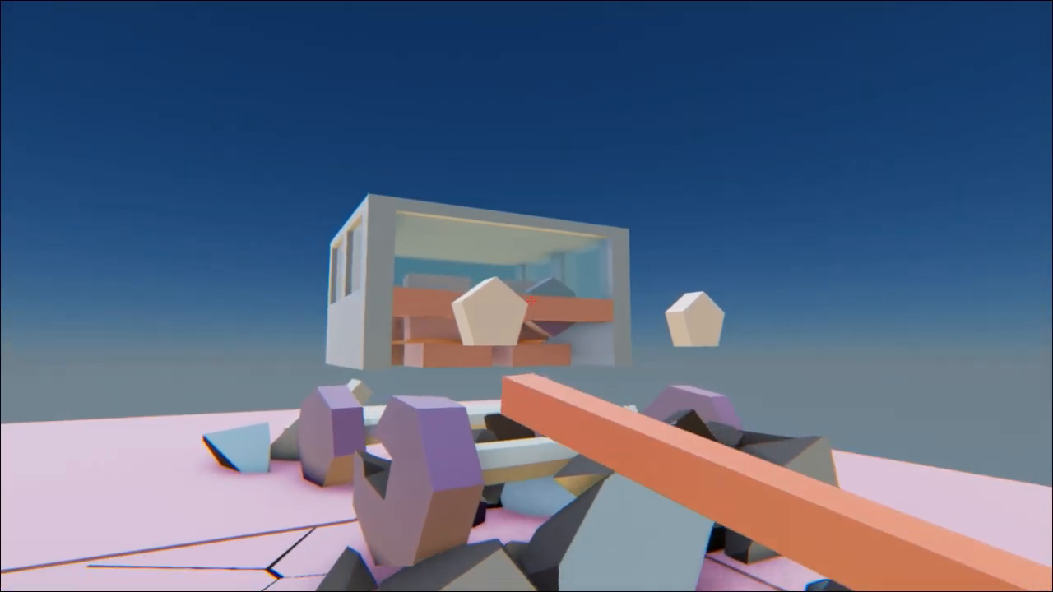
{"action": "mouse_move", "coordinate": [527, 296]}
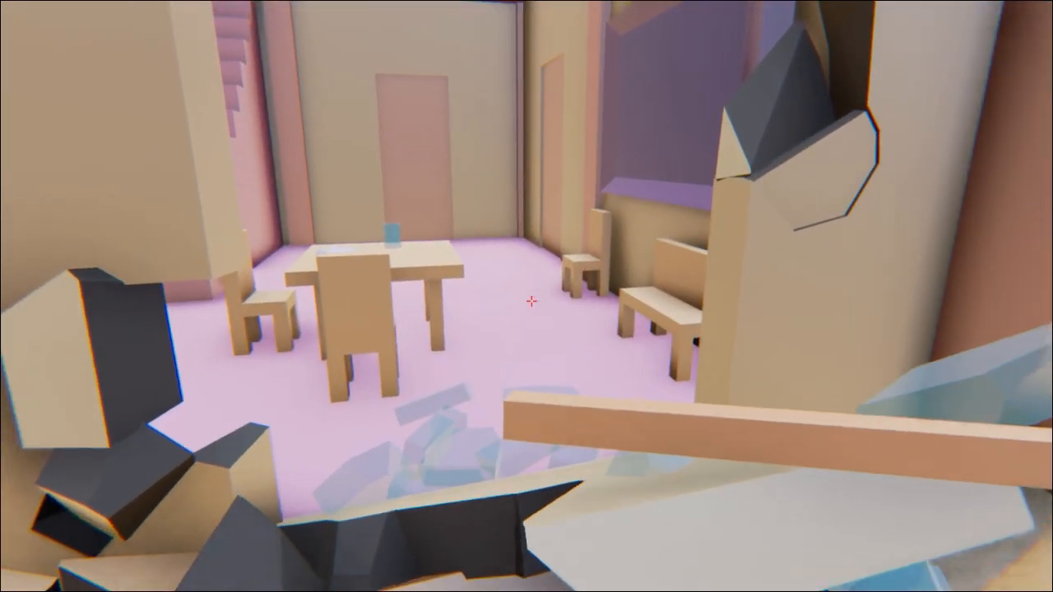
{"action": "mouse_move", "coordinate": [526, 296]}
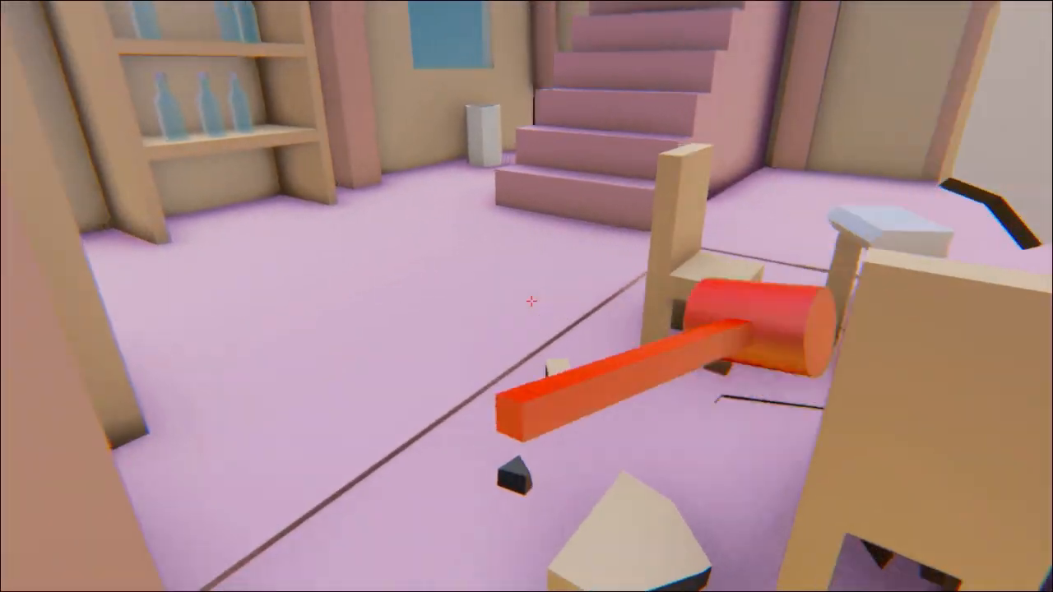
{"action": "mouse_move", "coordinate": [527, 302]}
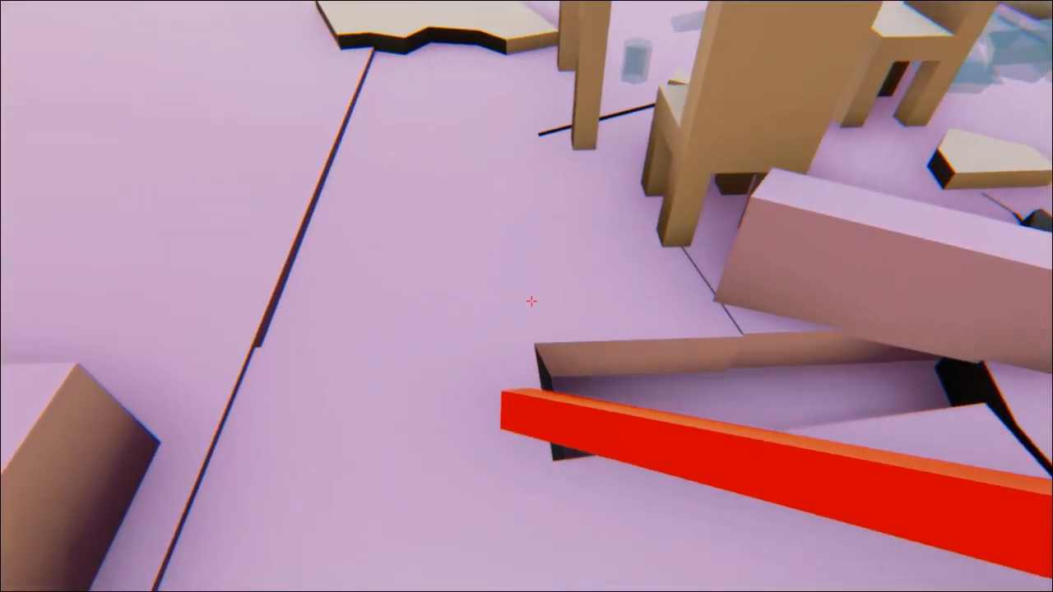
{"action": "mouse_move", "coordinate": [527, 303]}
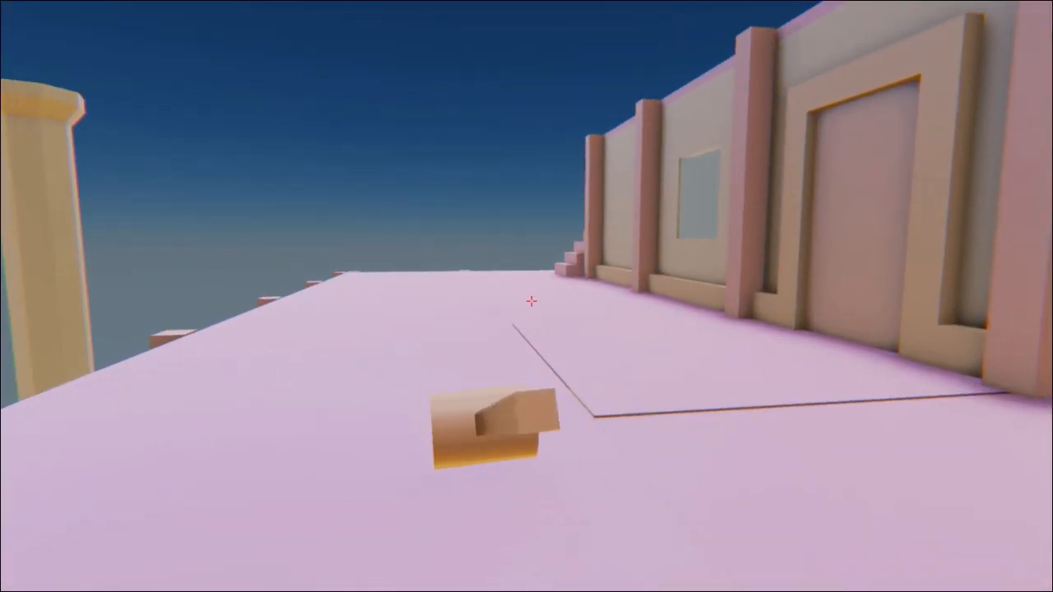
{"action": "mouse_move", "coordinate": [527, 303]}
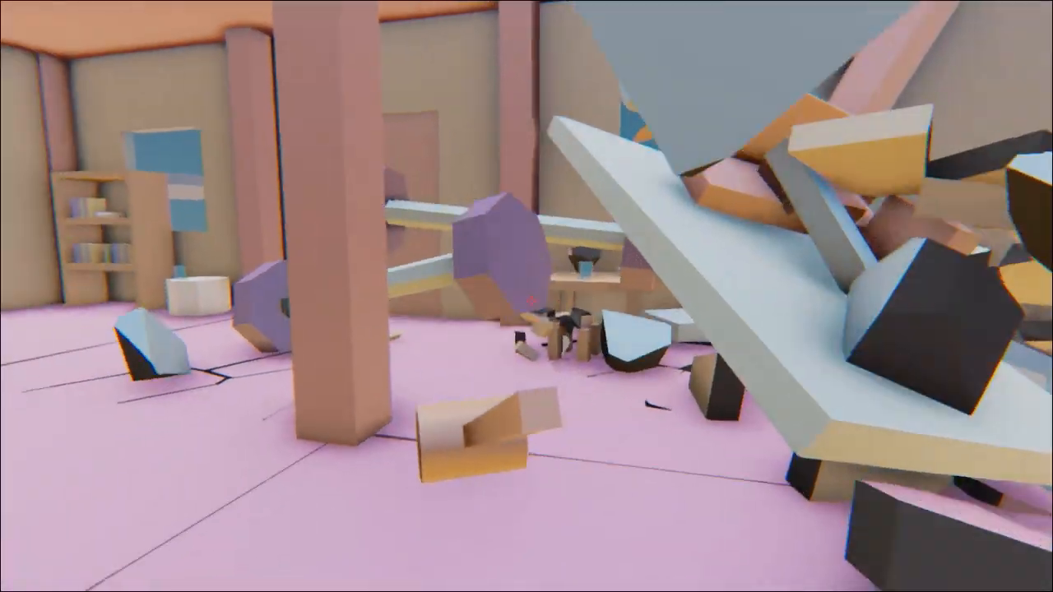
{"action": "mouse_move", "coordinate": [526, 296]}
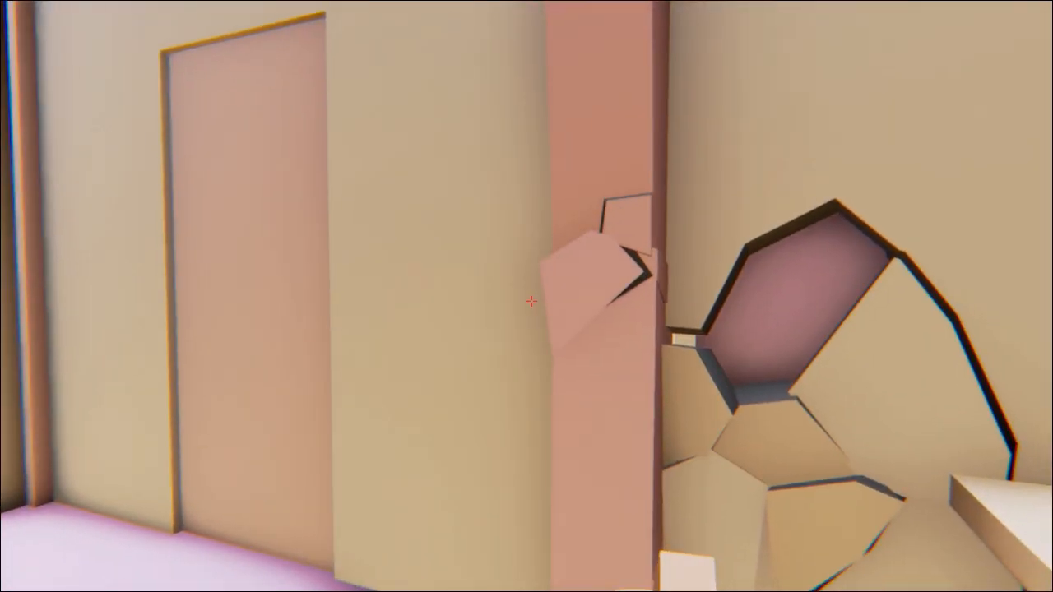
{"action": "mouse_move", "coordinate": [527, 296]}
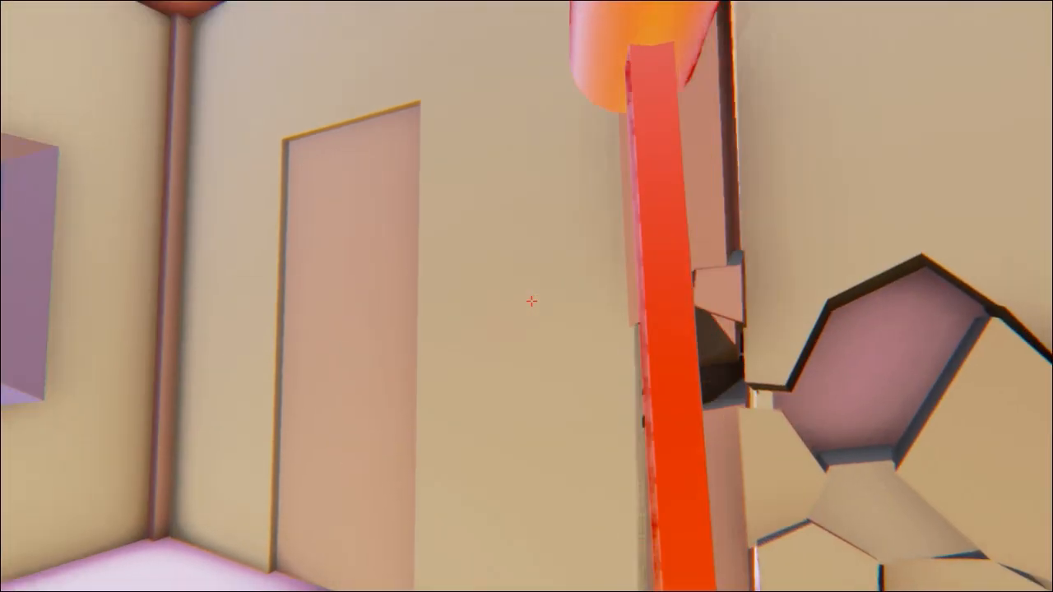
{"action": "mouse_move", "coordinate": [526, 296]}
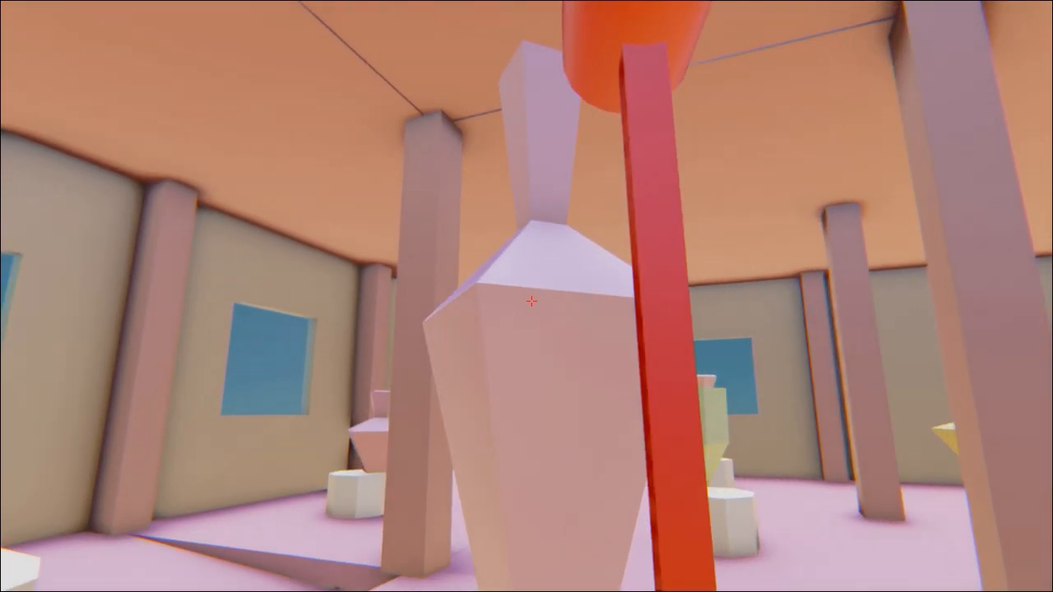
{"action": "mouse_move", "coordinate": [526, 296]}
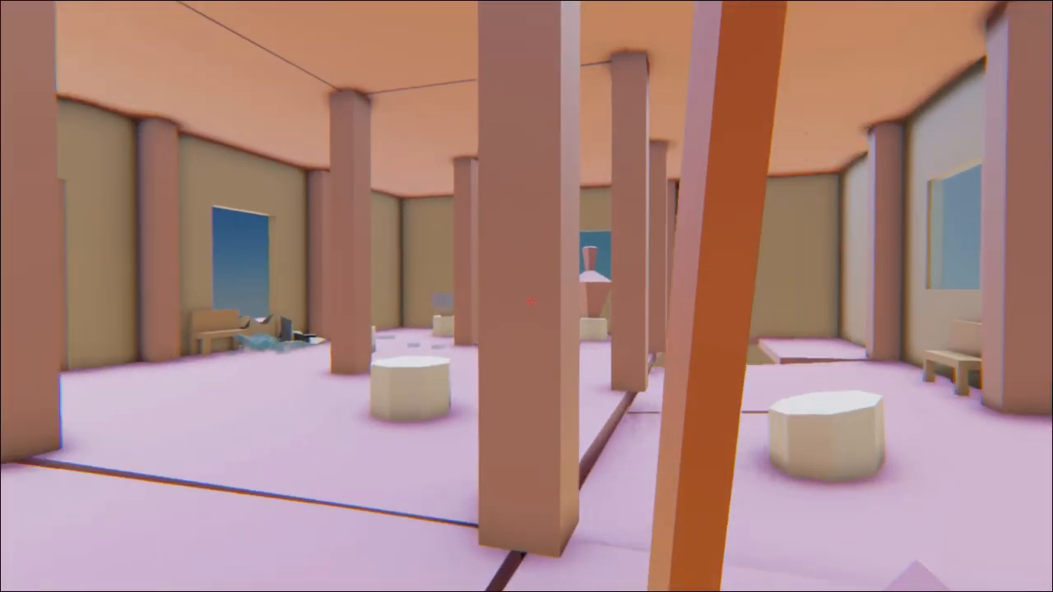
{"action": "mouse_move", "coordinate": [527, 296]}
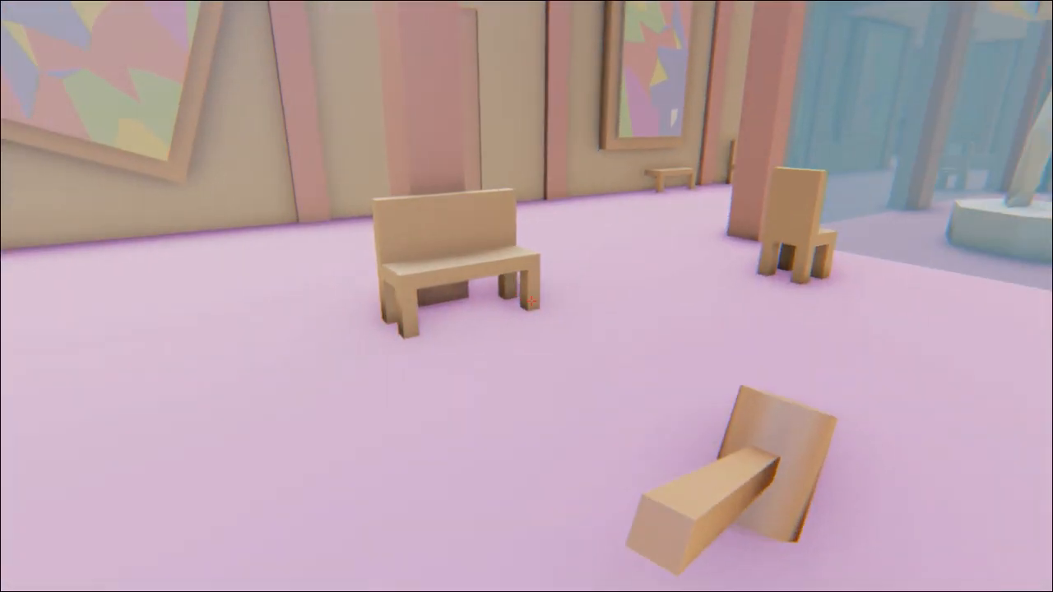
{"action": "mouse_move", "coordinate": [527, 296]}
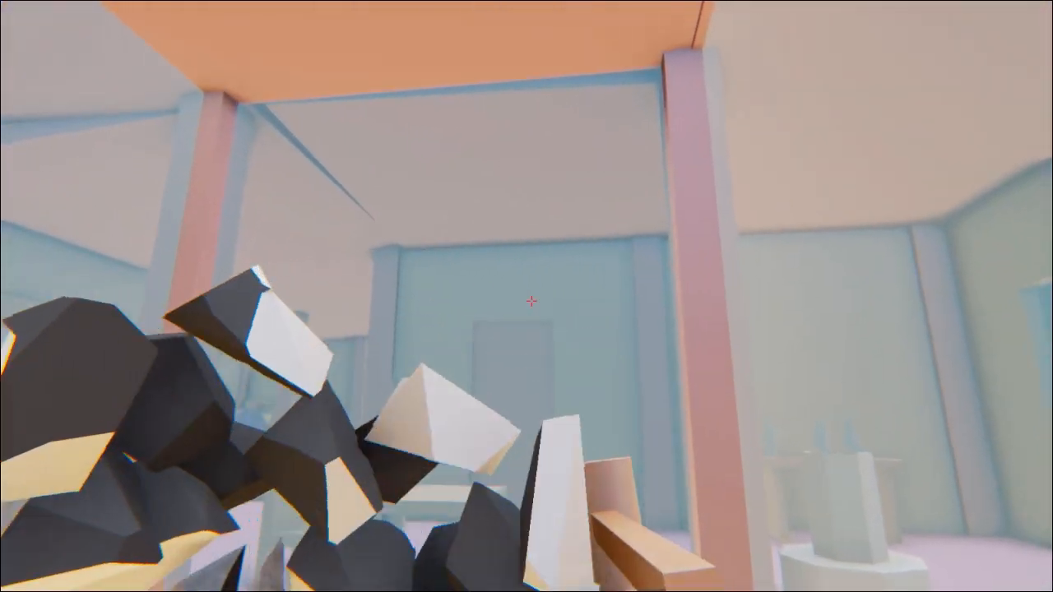
{"action": "mouse_move", "coordinate": [526, 303]}
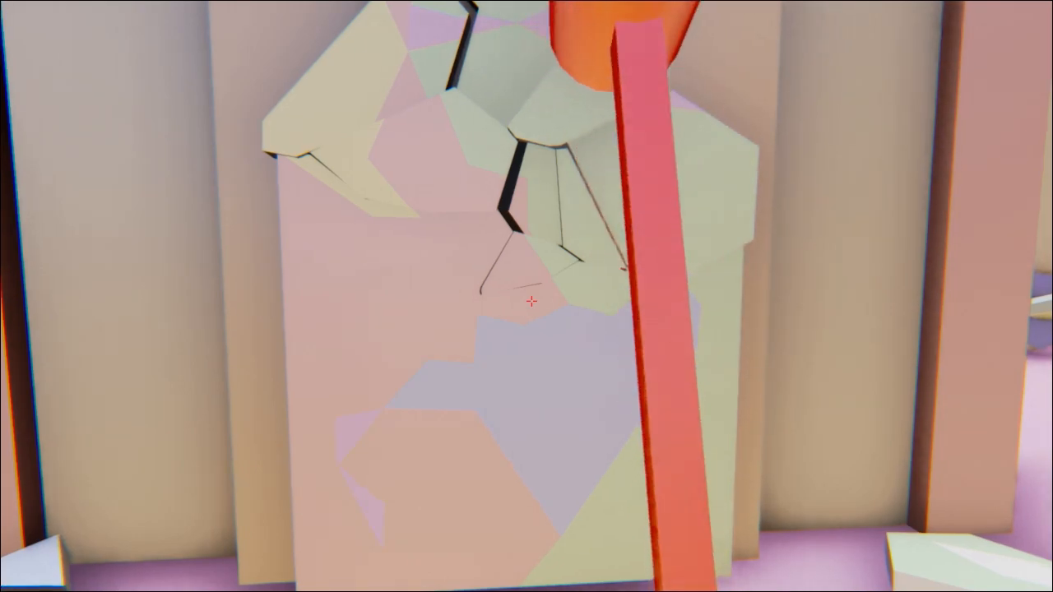
{"action": "mouse_move", "coordinate": [526, 303]}
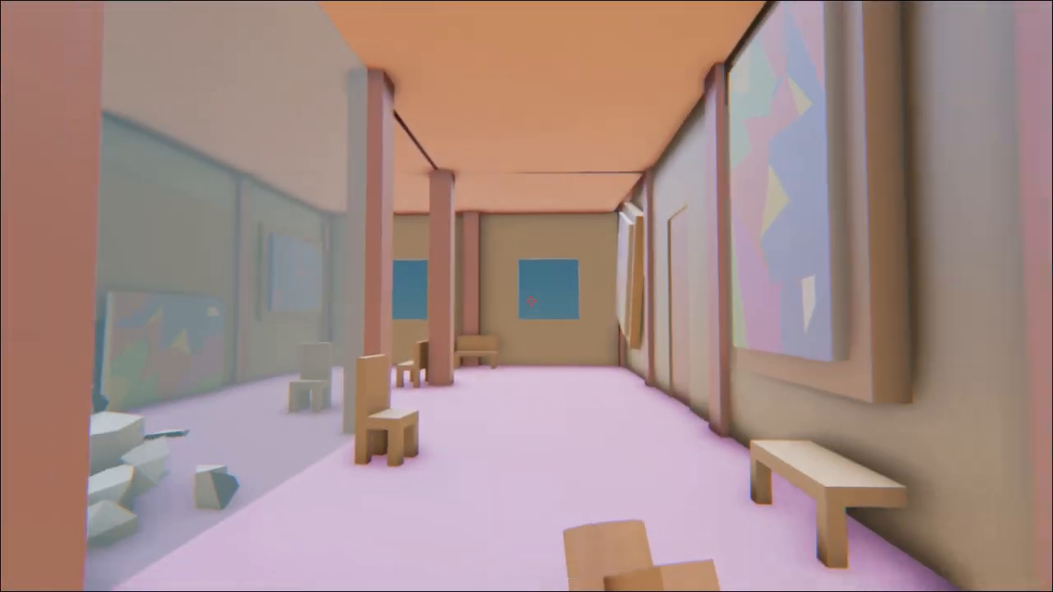
{"action": "mouse_move", "coordinate": [526, 296]}
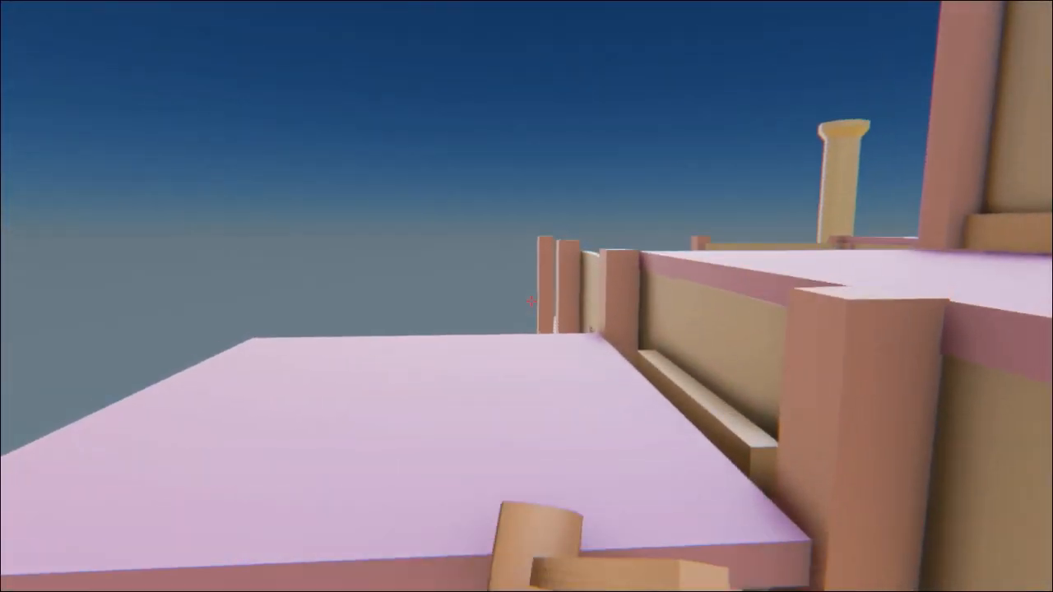
{"action": "mouse_move", "coordinate": [526, 296]}
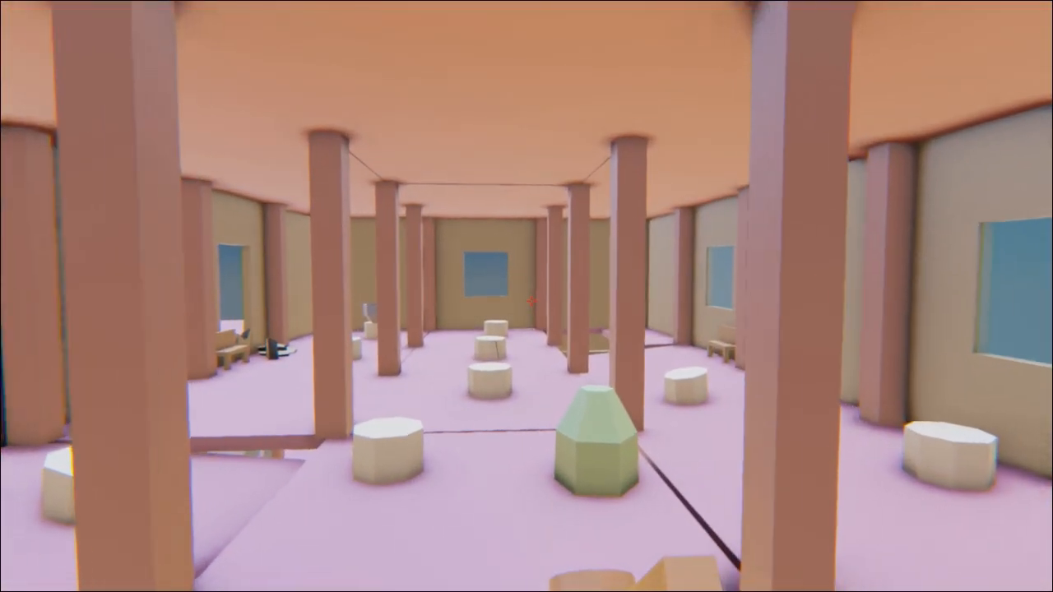
{"action": "mouse_move", "coordinate": [526, 296]}
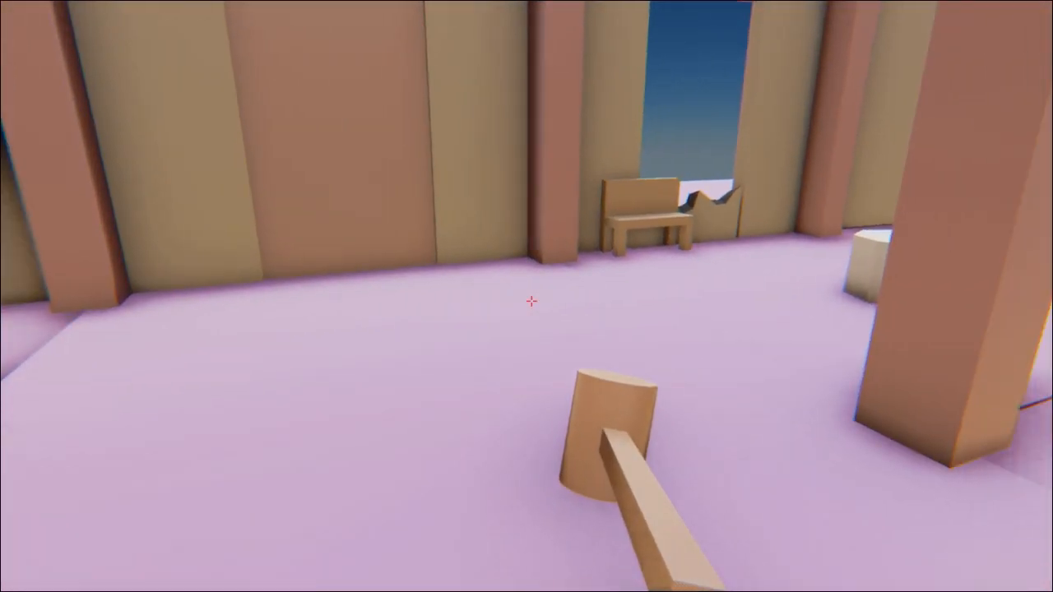
{"action": "mouse_move", "coordinate": [526, 296]}
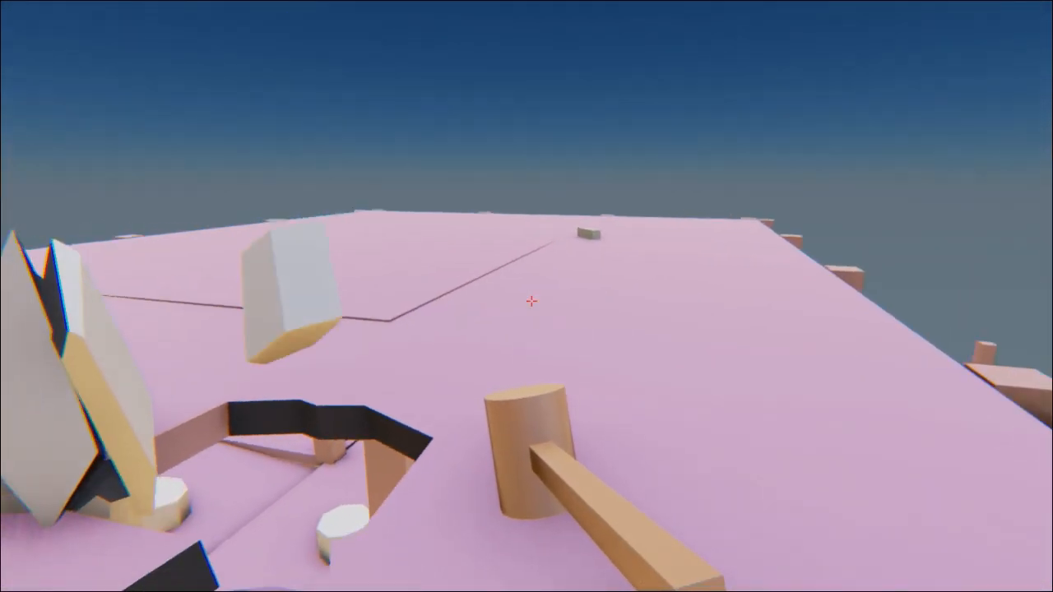
{"action": "mouse_move", "coordinate": [527, 301]}
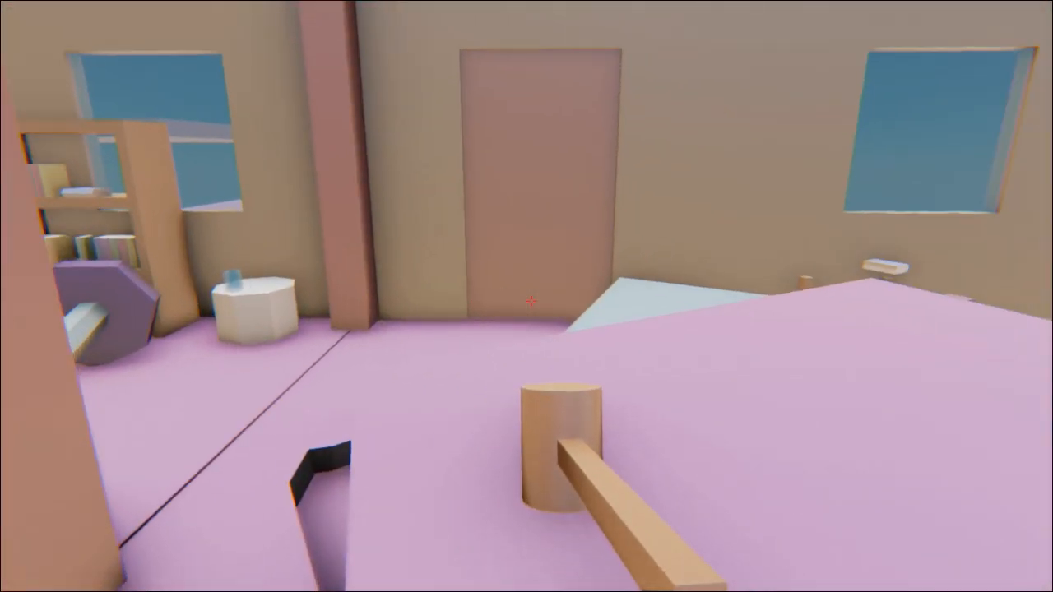
{"action": "mouse_move", "coordinate": [526, 296]}
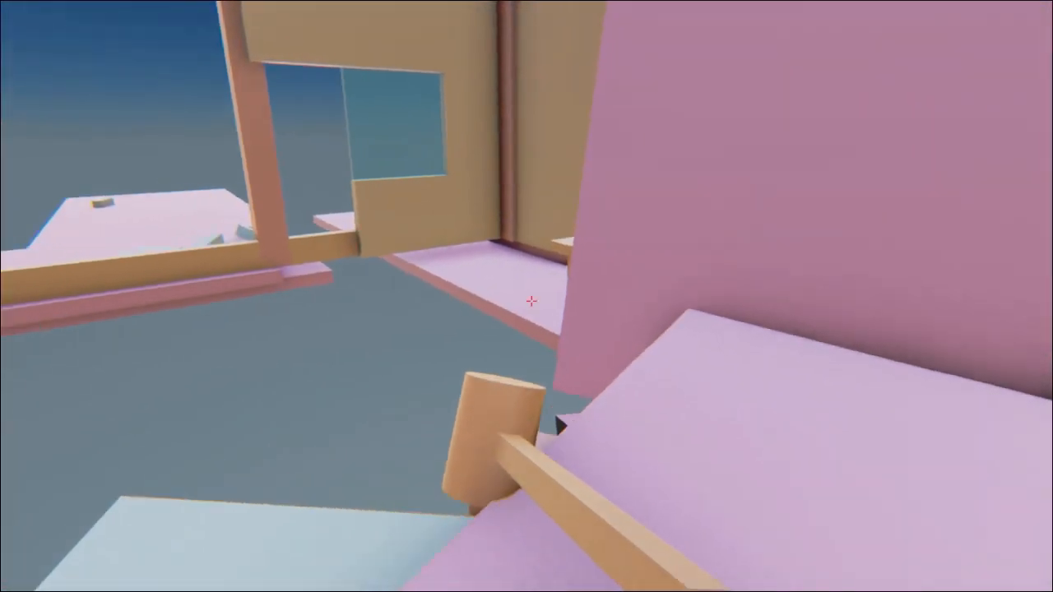
{"action": "mouse_move", "coordinate": [527, 296]}
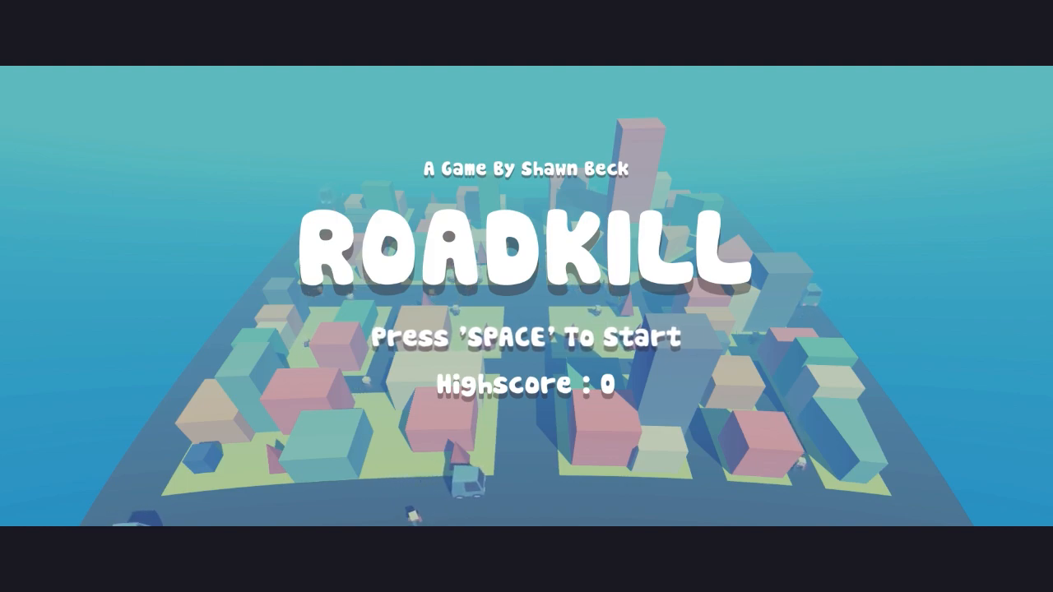
- Advance past the title and How To Play pages and begin the first driving round
{"action": "key", "text": "space"}
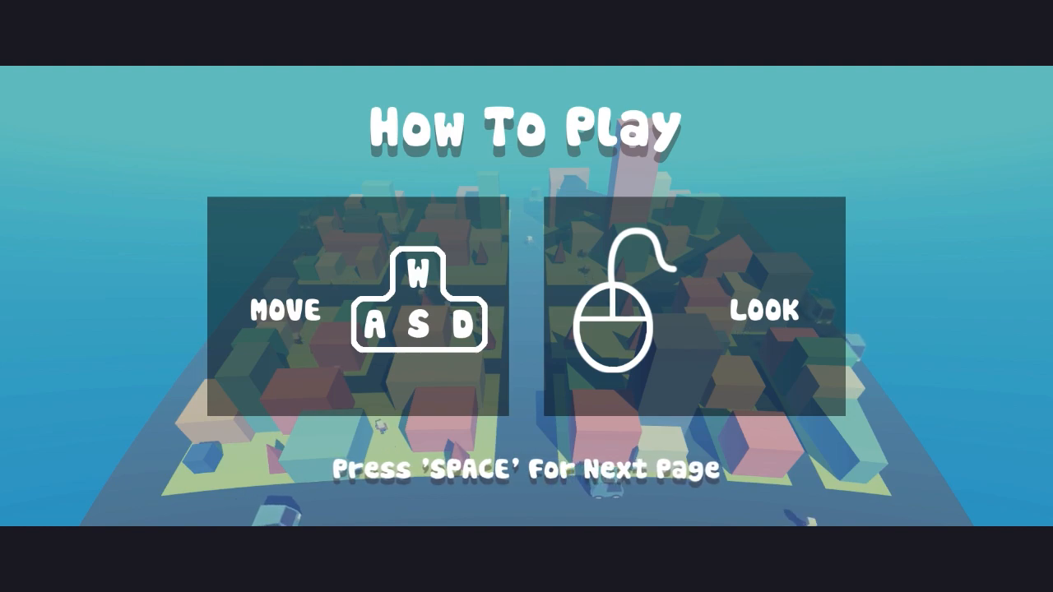
{"action": "key", "text": "space"}
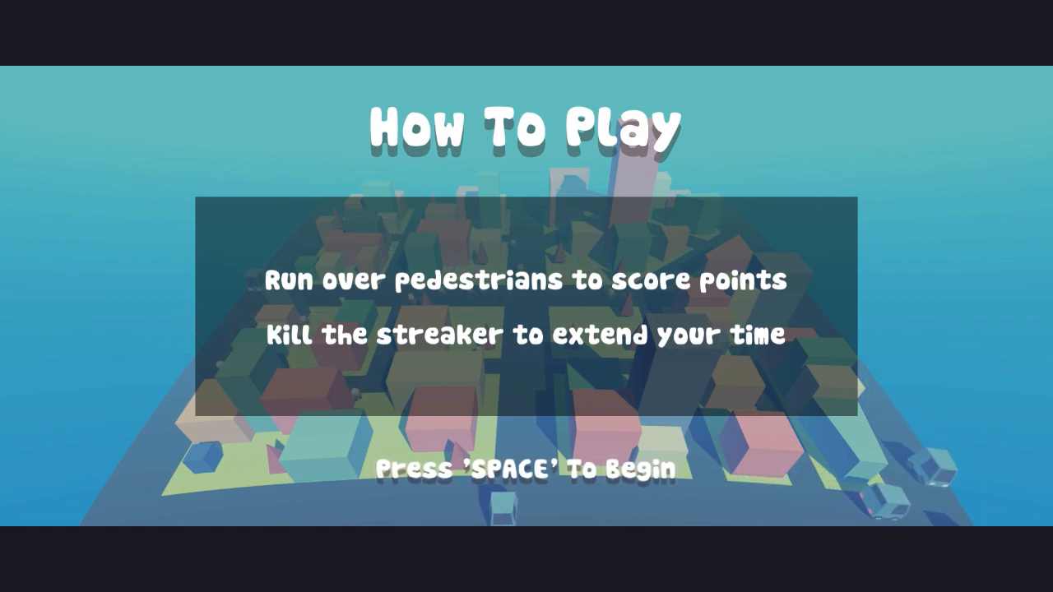
{"action": "key", "text": "space"}
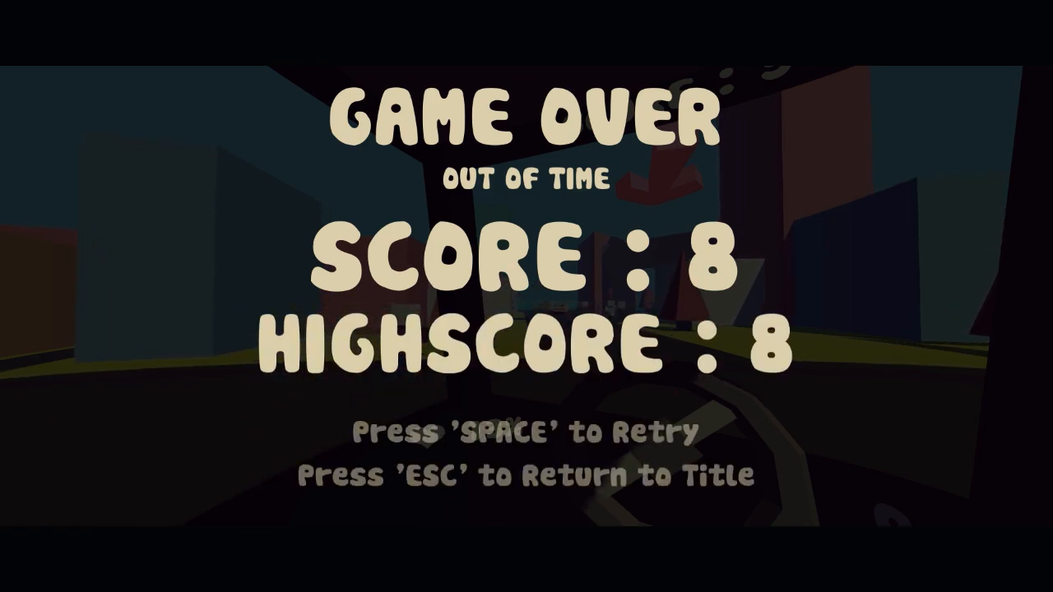
- Retry from Game Over screens to play more rounds, raising the high score to 19
{"action": "key", "text": "space"}
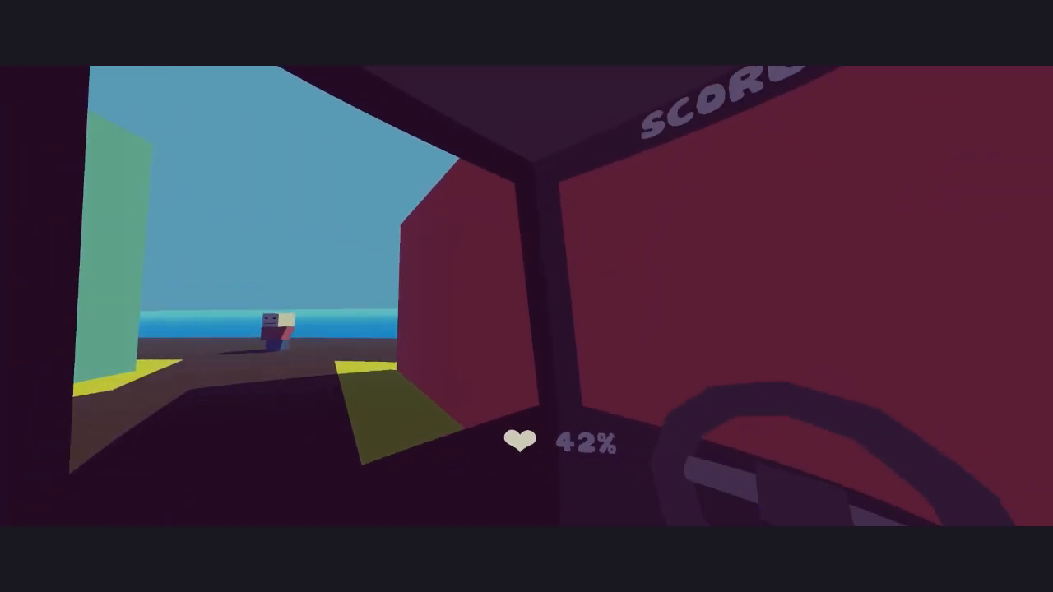
{"action": "mouse_move", "coordinate": [526, 296]}
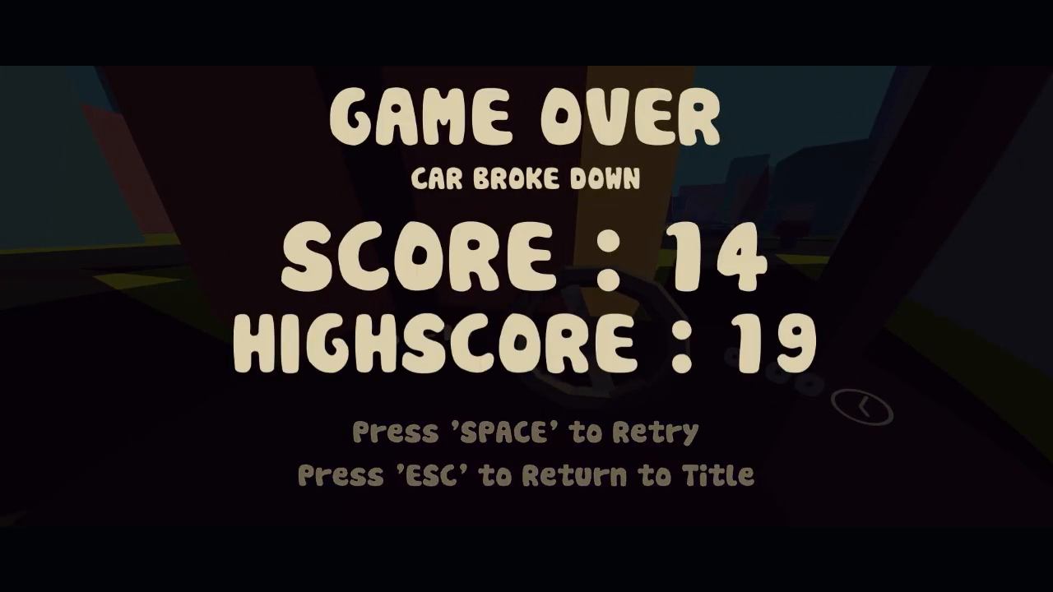
{"action": "key", "text": "space"}
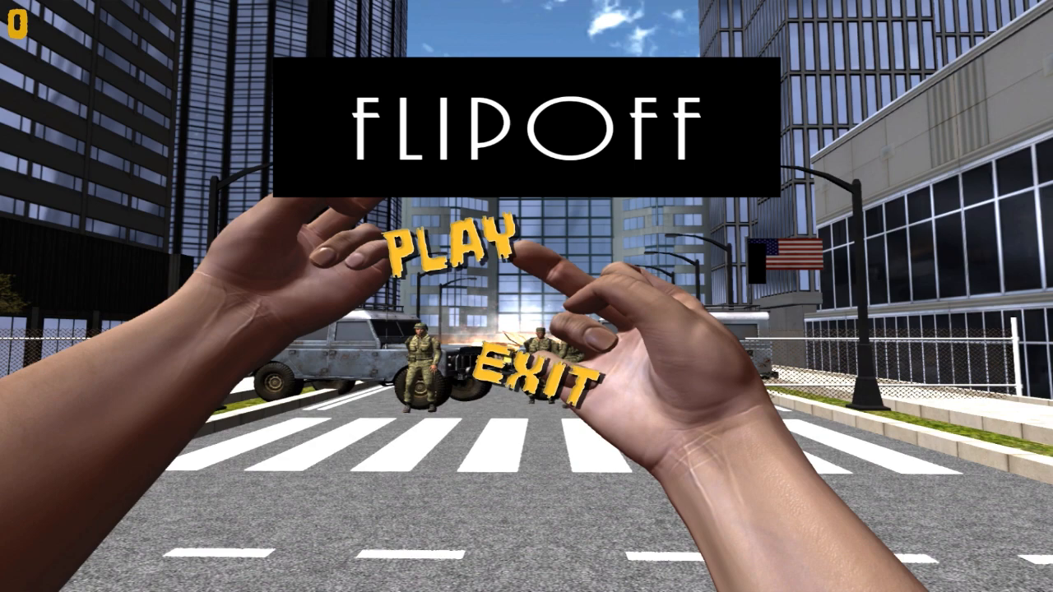
- Start a new Flipoff game from the title menu via PLAY
{"action": "left_click", "coordinate": [451, 247]}
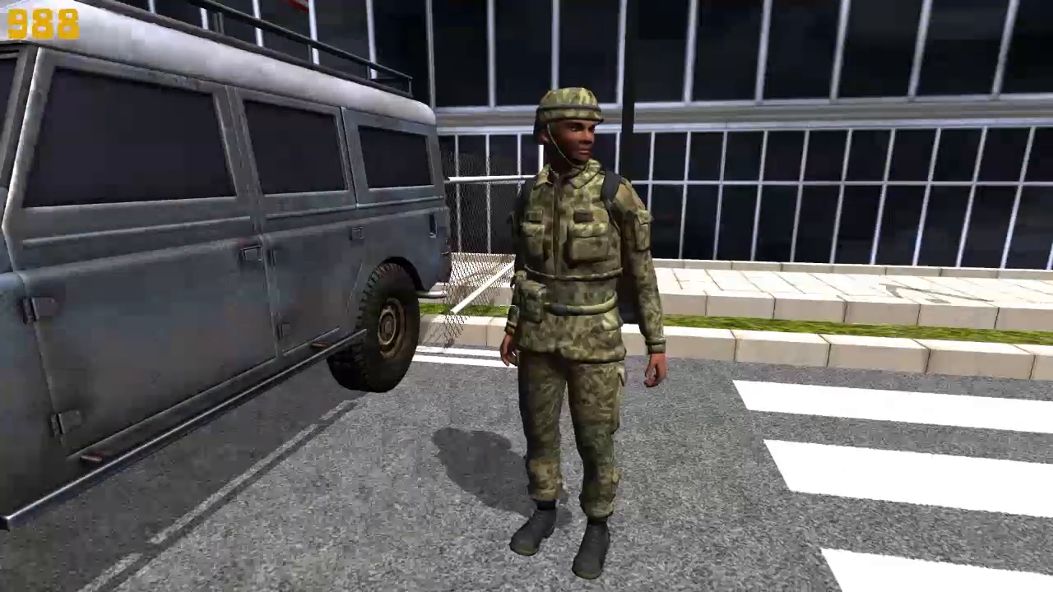
{"action": "mouse_move", "coordinate": [527, 296]}
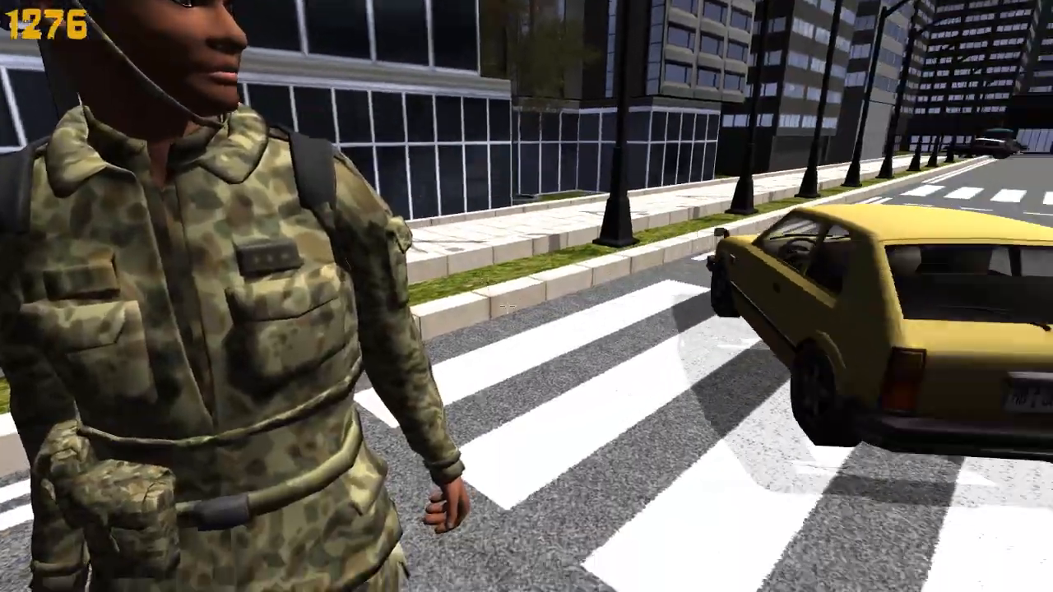
{"action": "mouse_move", "coordinate": [526, 296]}
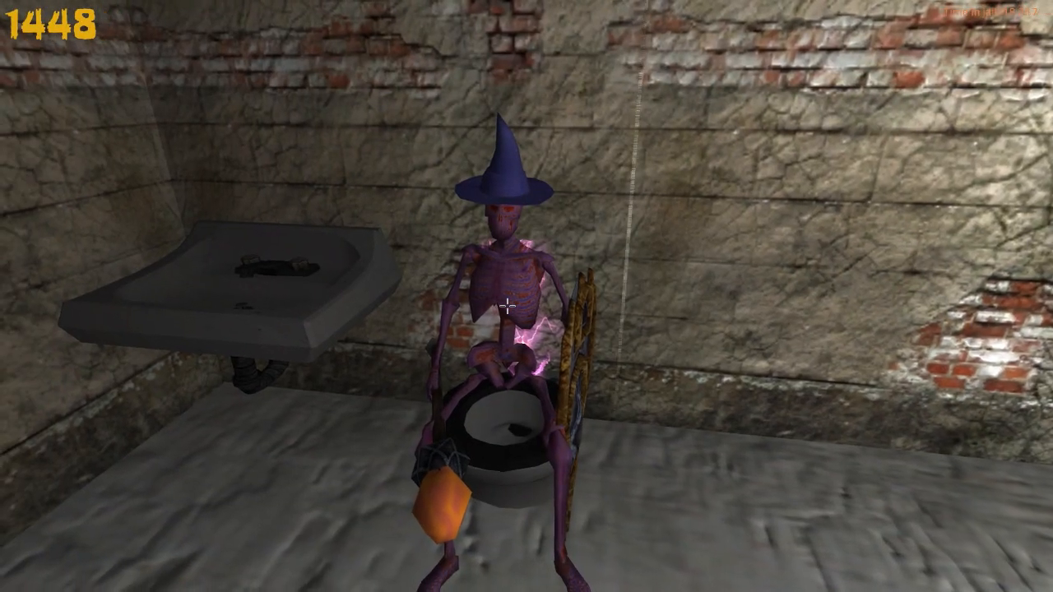
{"action": "mouse_move", "coordinate": [526, 310]}
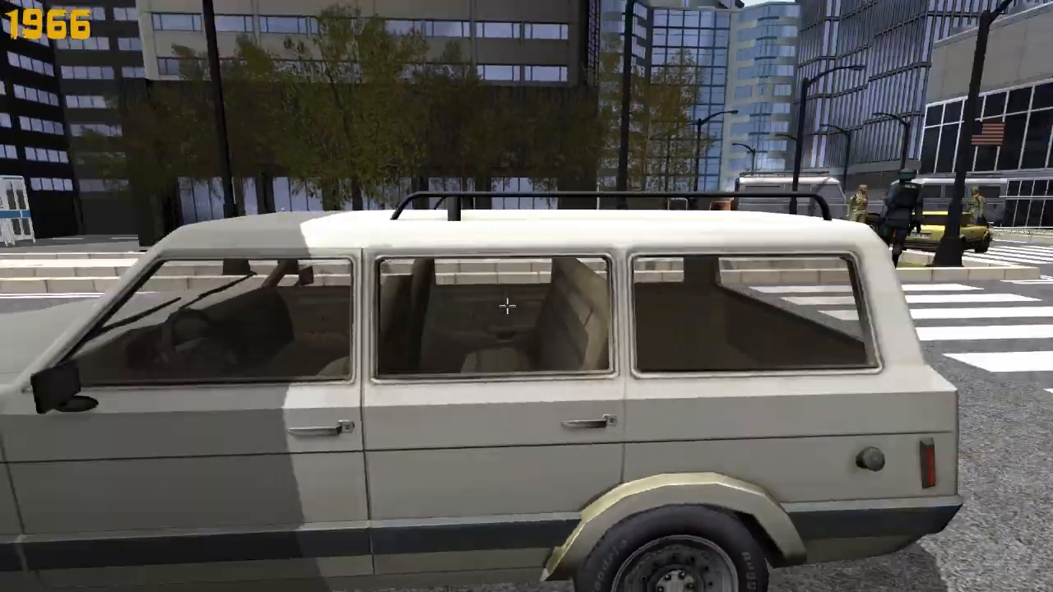
{"action": "mouse_move", "coordinate": [527, 309]}
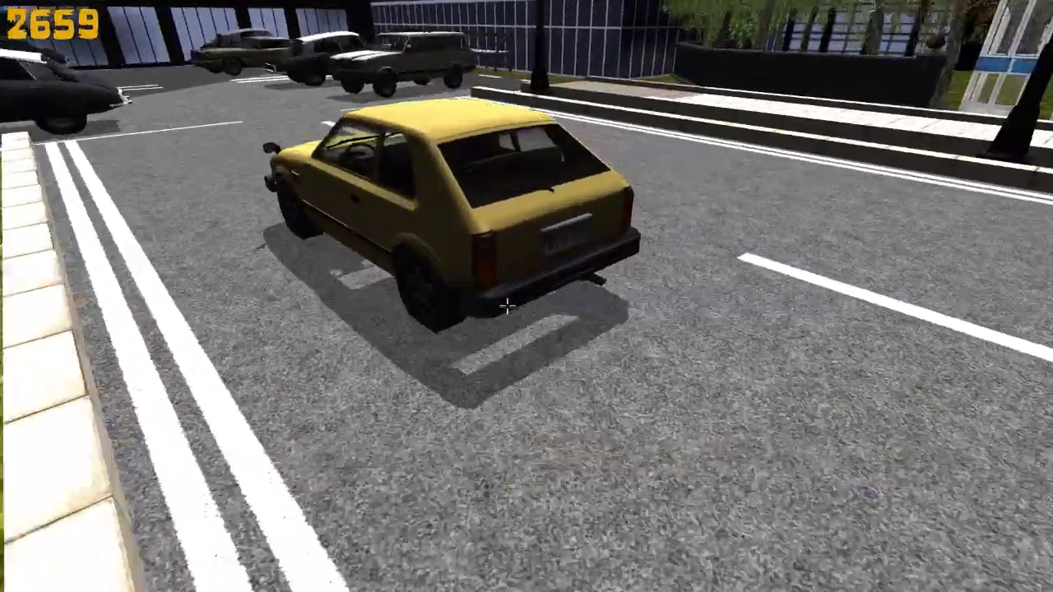
- Walk forward through the streets and flip off the yellow hatchback and blue van
{"action": "key", "text": "w"}
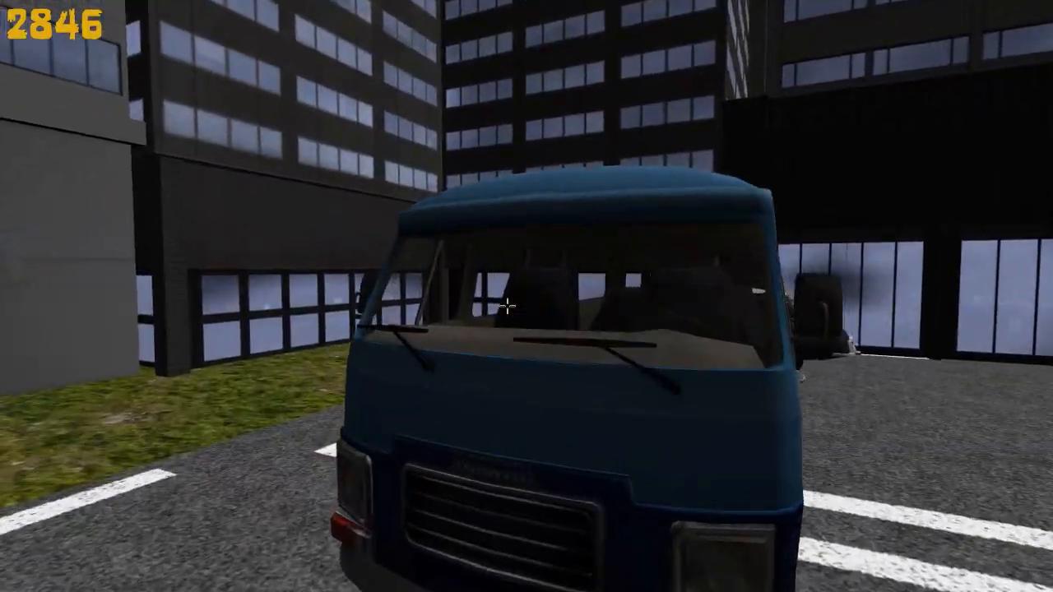
{"action": "key", "text": "f"}
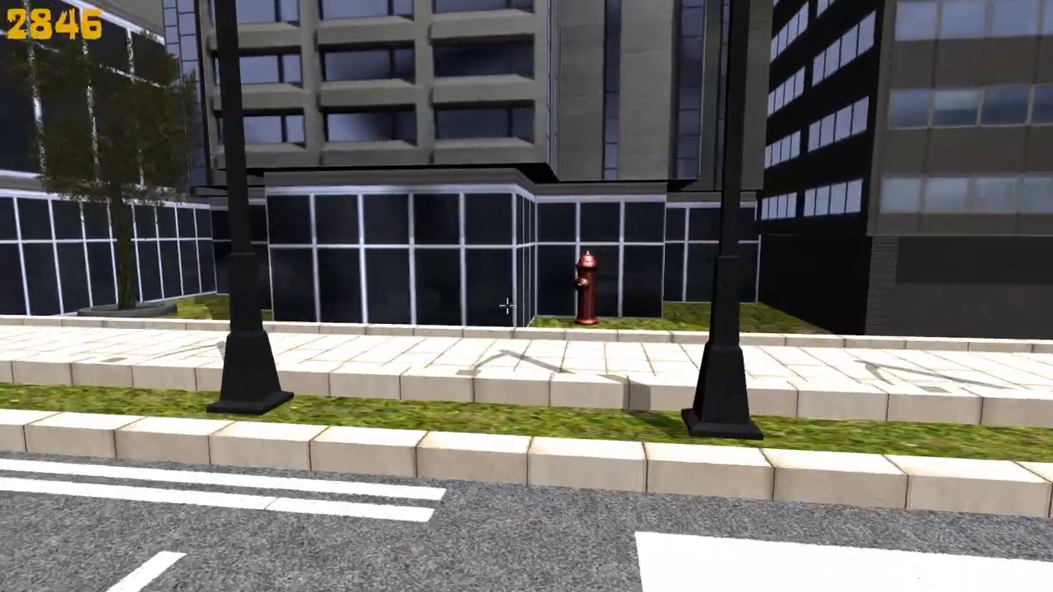
{"action": "mouse_move", "coordinate": [510, 304]}
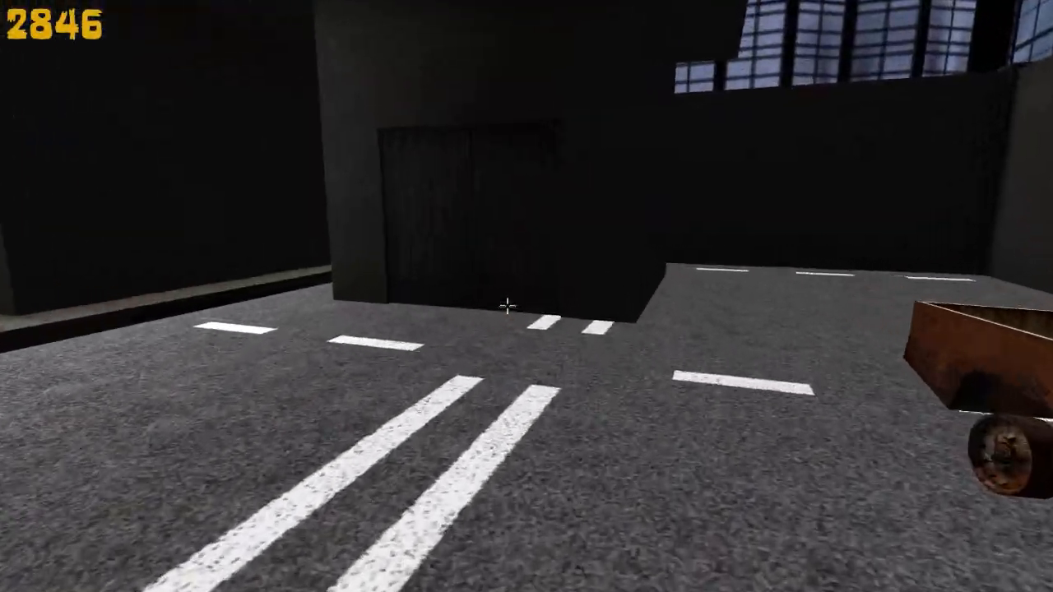
{"action": "mouse_move", "coordinate": [526, 309]}
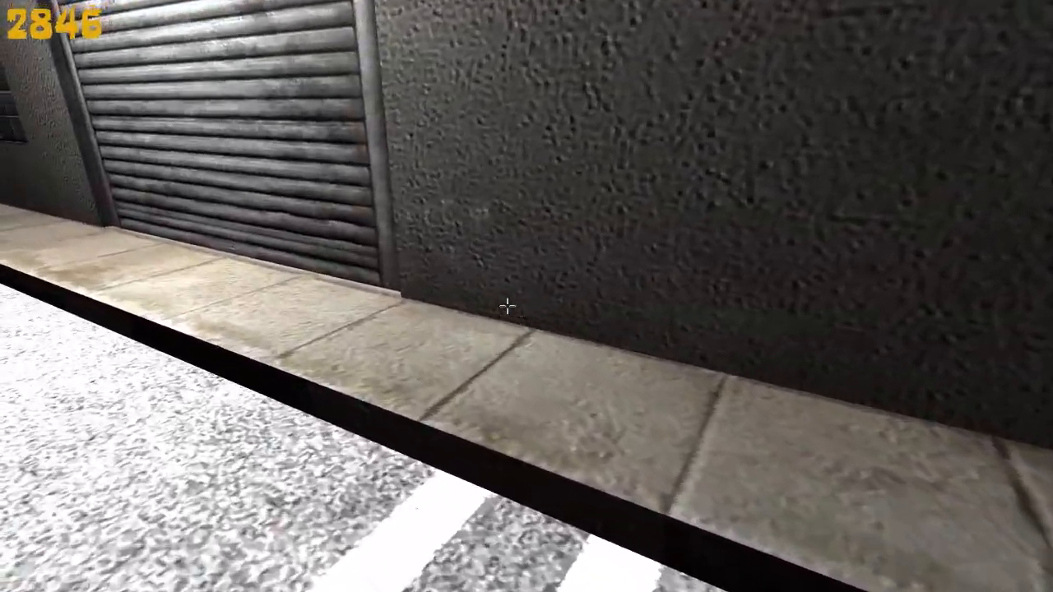
{"action": "mouse_move", "coordinate": [526, 296]}
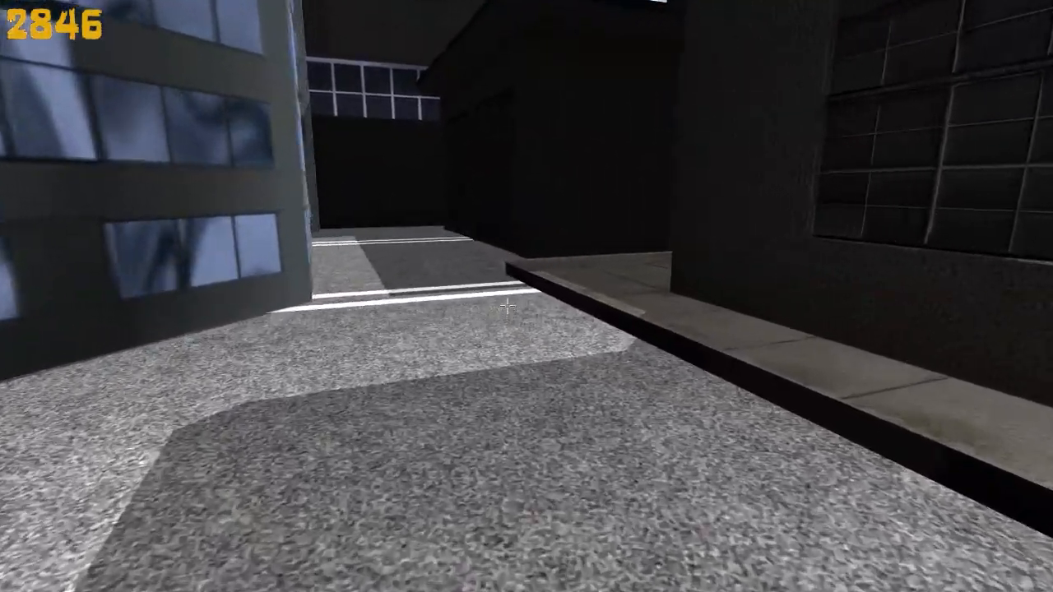
{"action": "mouse_move", "coordinate": [506, 309]}
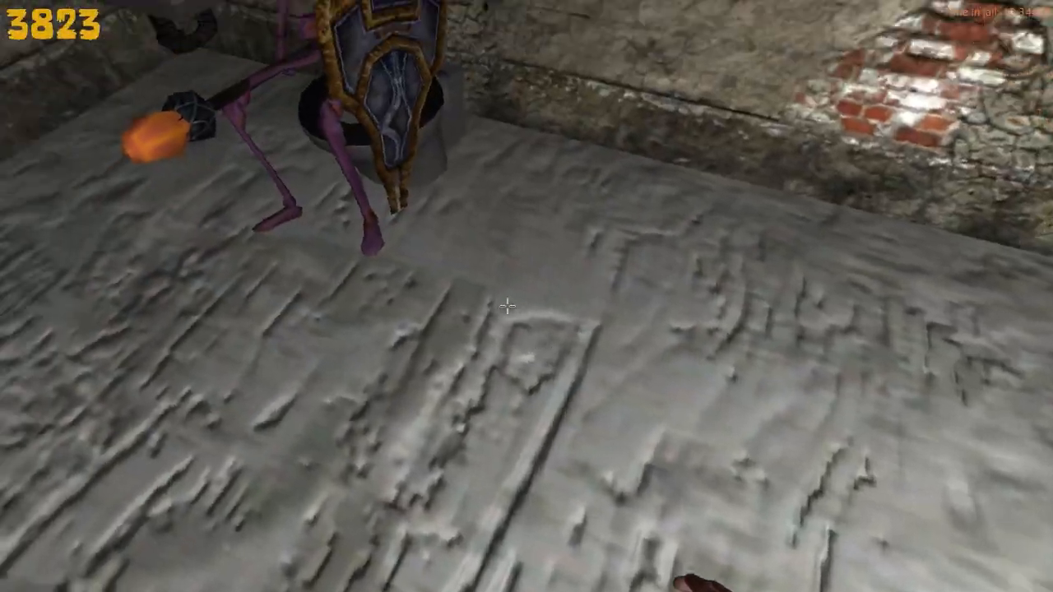
{"action": "mouse_move", "coordinate": [526, 296]}
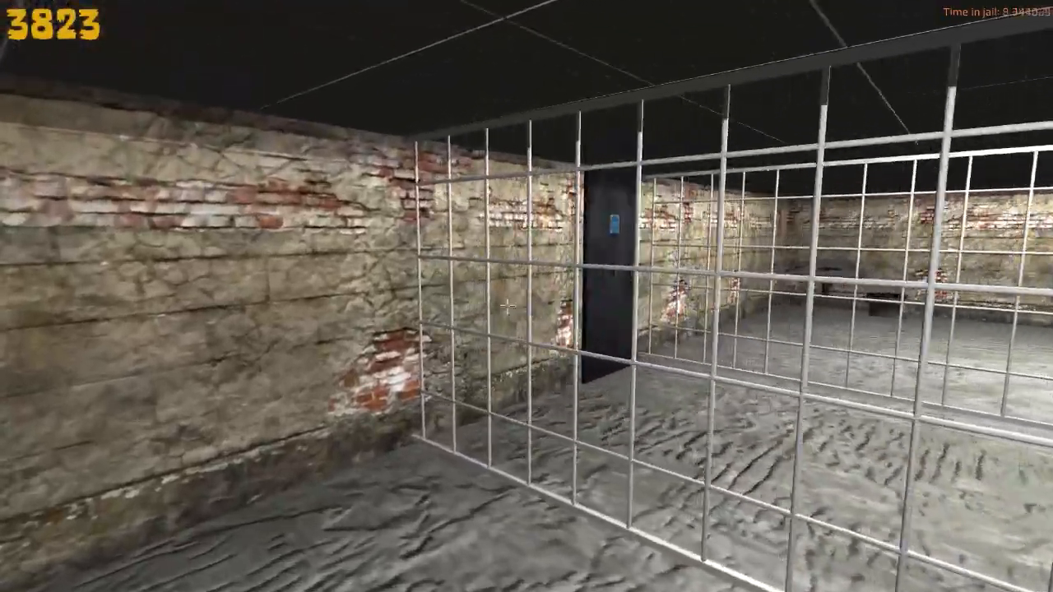